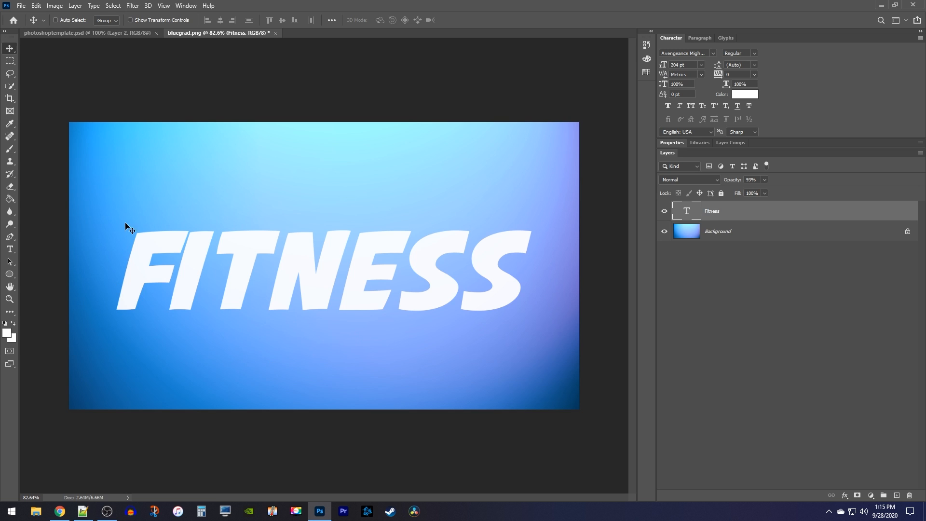
mouse_move(377, 360)
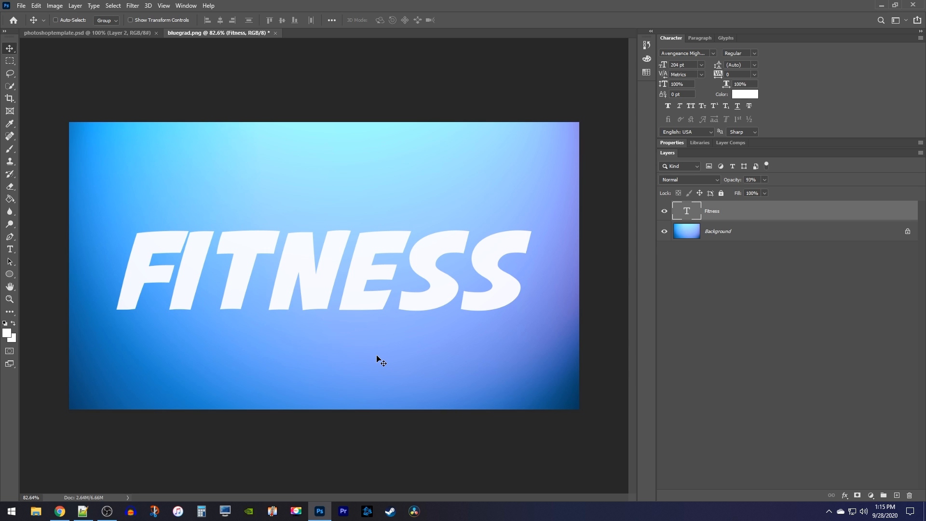
mouse_move(786, 216)
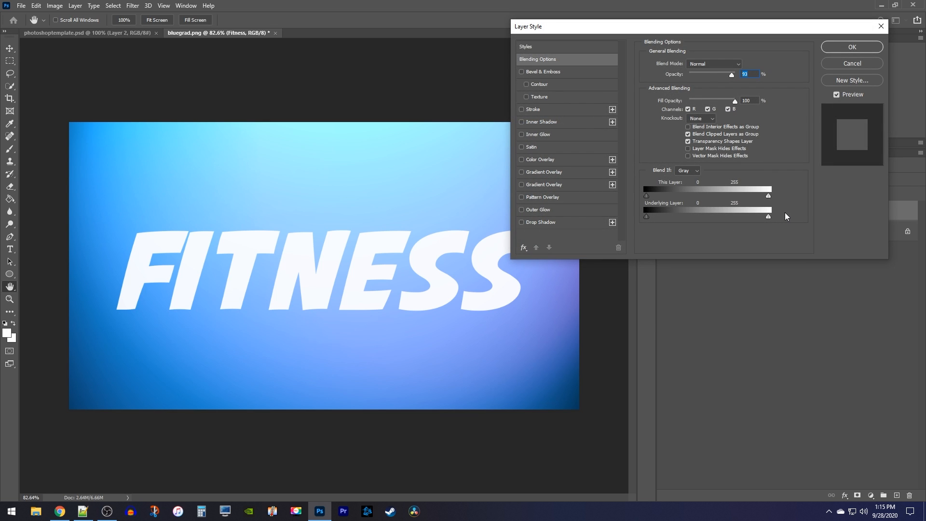
Enable Drop Shadow on FITNESS at 15% opacity, 75 px distance, 65 px size.
left_click(540, 222)
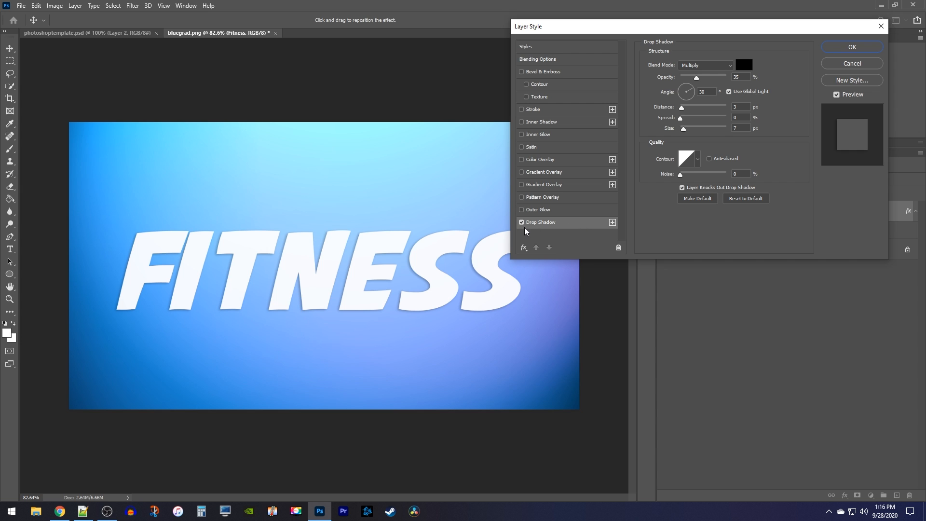
mouse_move(523, 231)
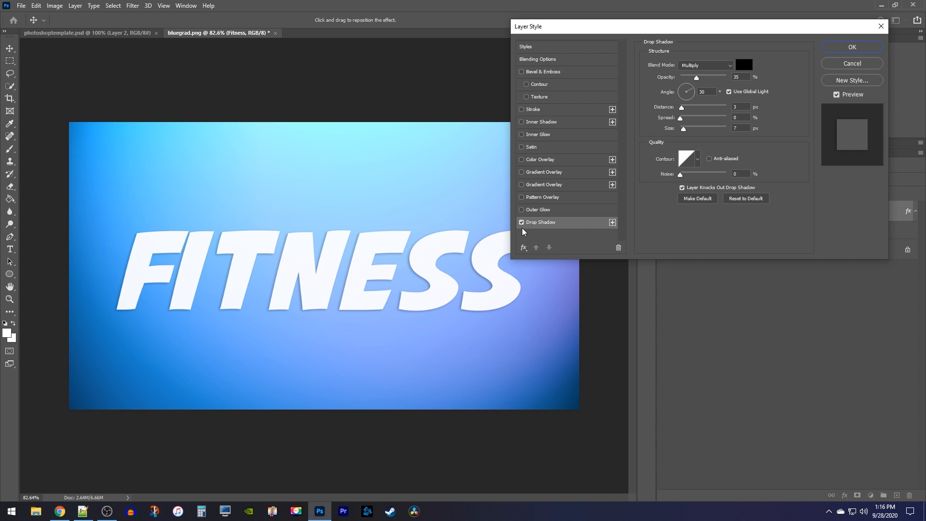
mouse_move(605, 201)
type("15")
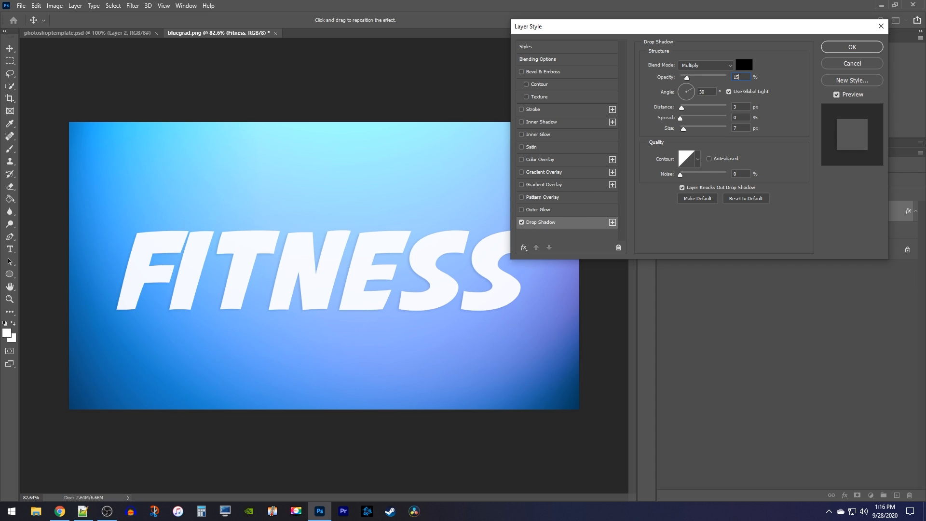
left_click(741, 106)
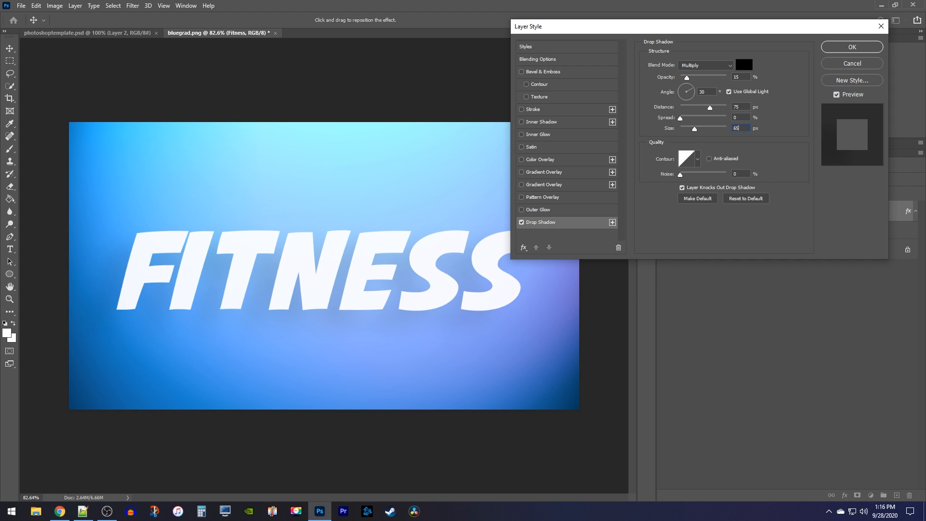
mouse_move(738, 127)
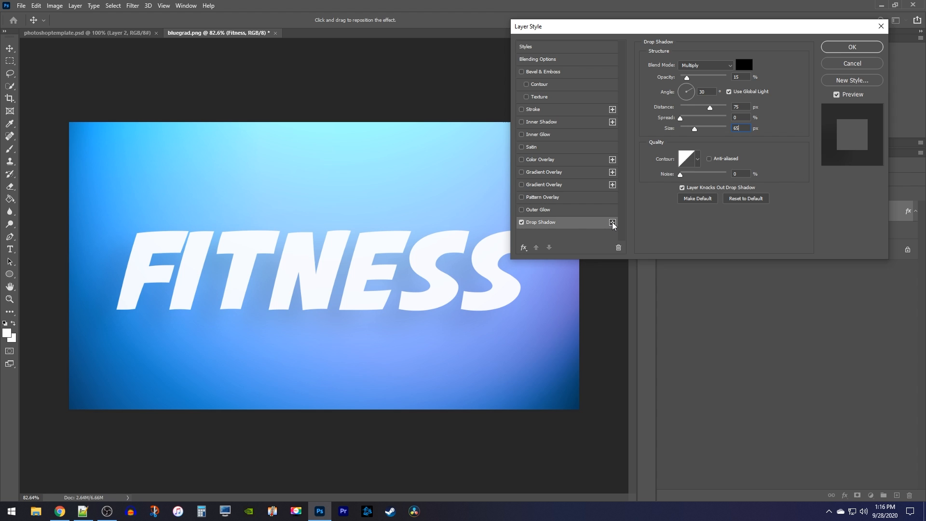
Duplicate the drop shadow and tune the second one to 13% opacity, 65 px size.
left_click(612, 221)
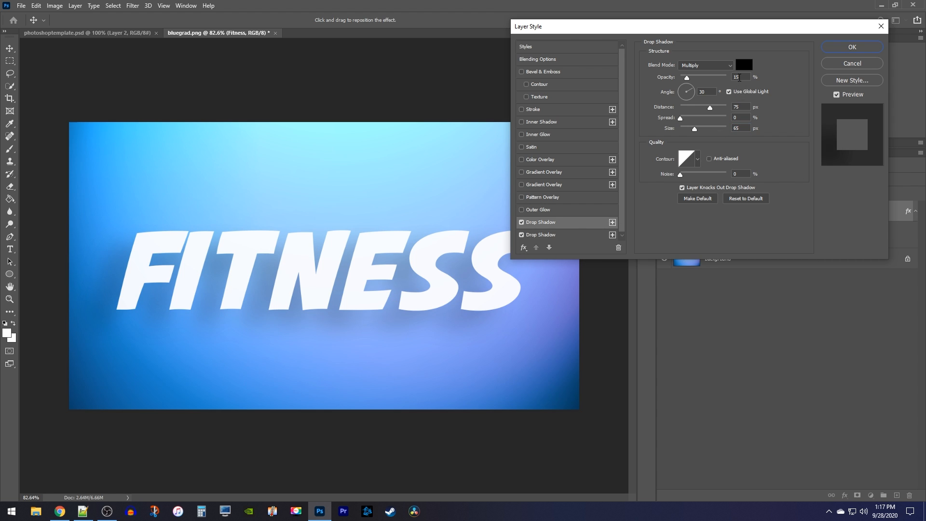
mouse_move(704, 73)
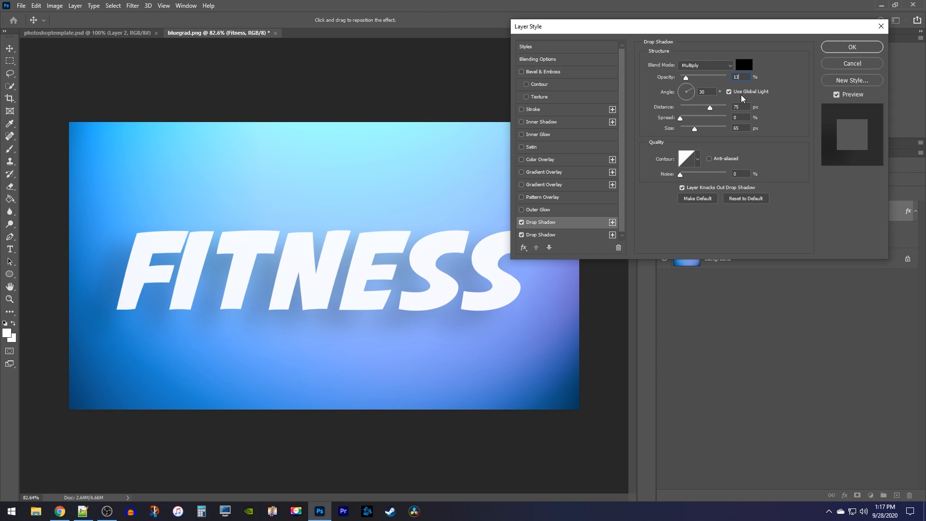
mouse_move(743, 97)
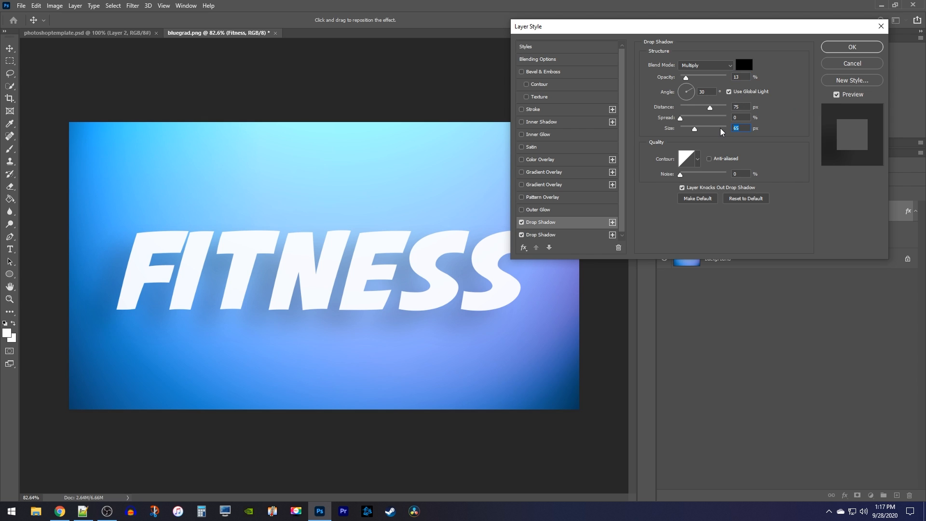
left_click_drag(701, 127, 691, 128)
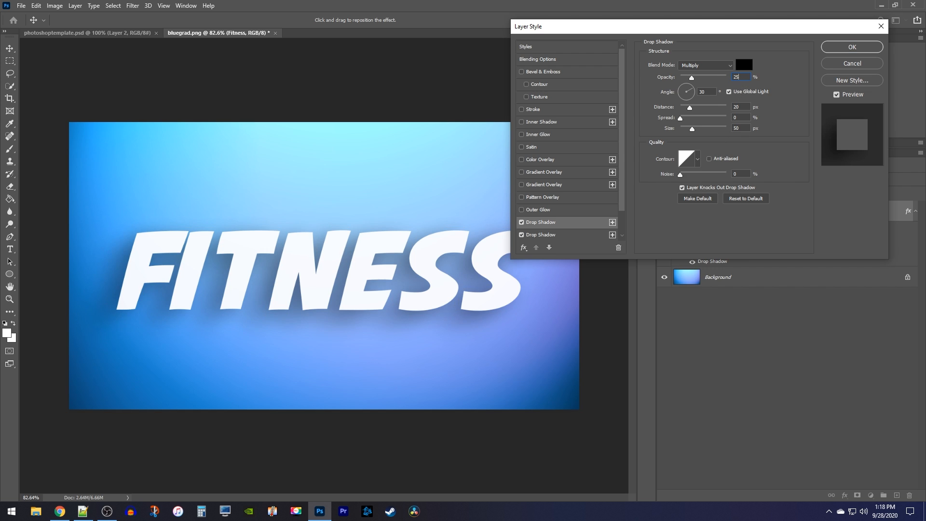
mouse_move(741, 78)
type("30")
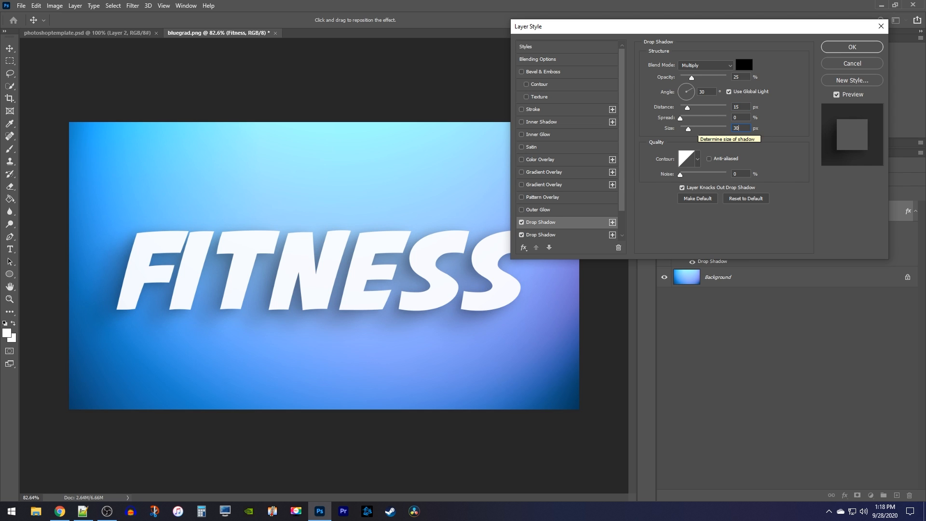
mouse_move(691, 208)
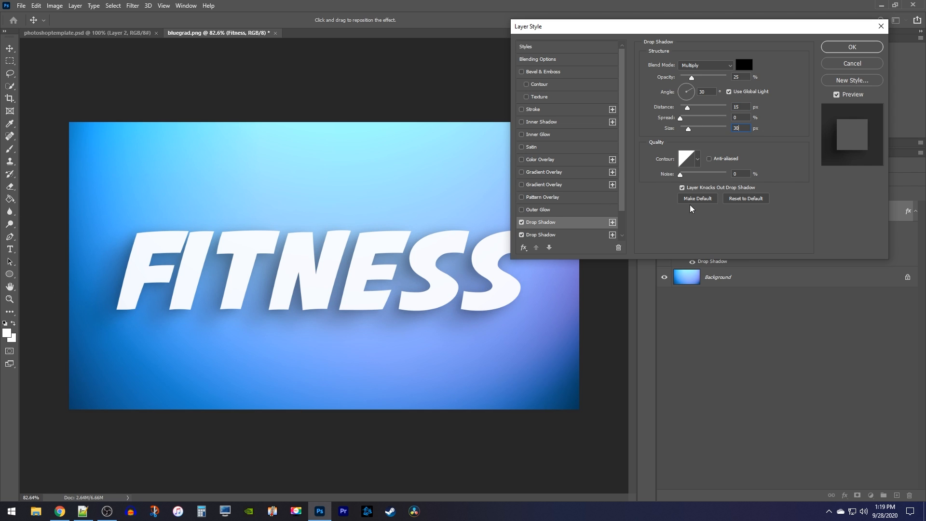
mouse_move(707, 213)
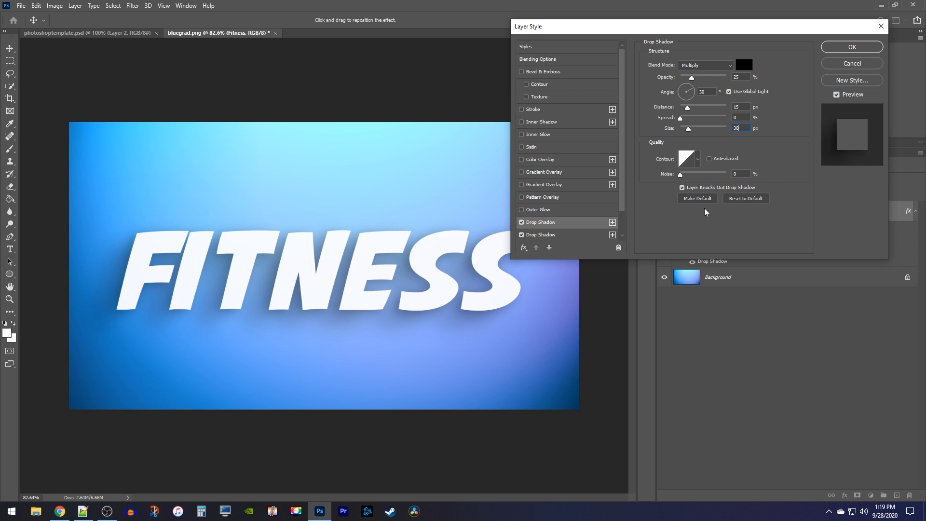
mouse_move(704, 202)
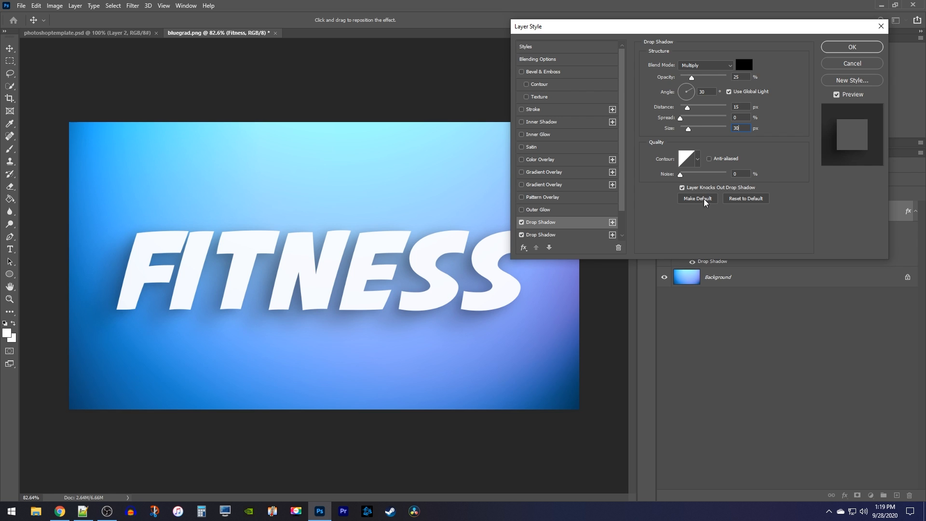
Settle the tight shadow's opacity near 40% and apply the layer style with OK.
left_click_drag(691, 77, 693, 77)
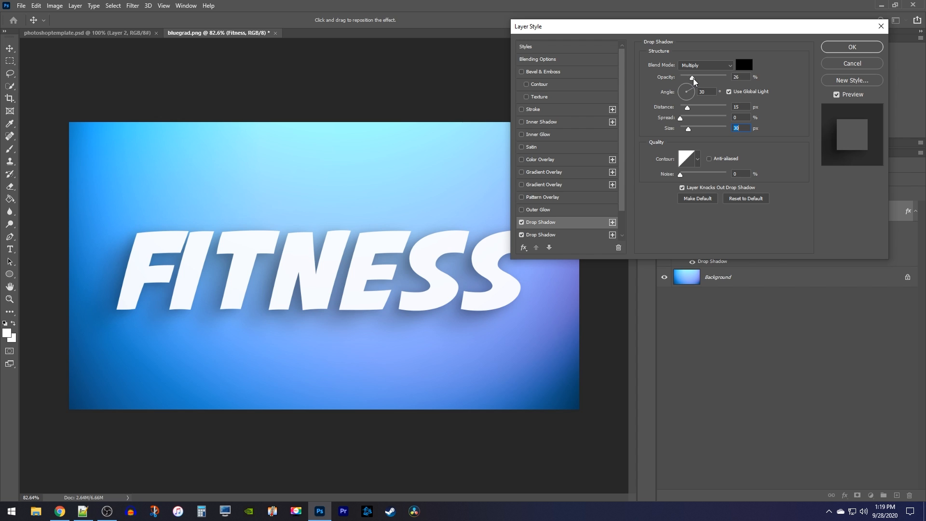
left_click_drag(693, 77, 709, 77)
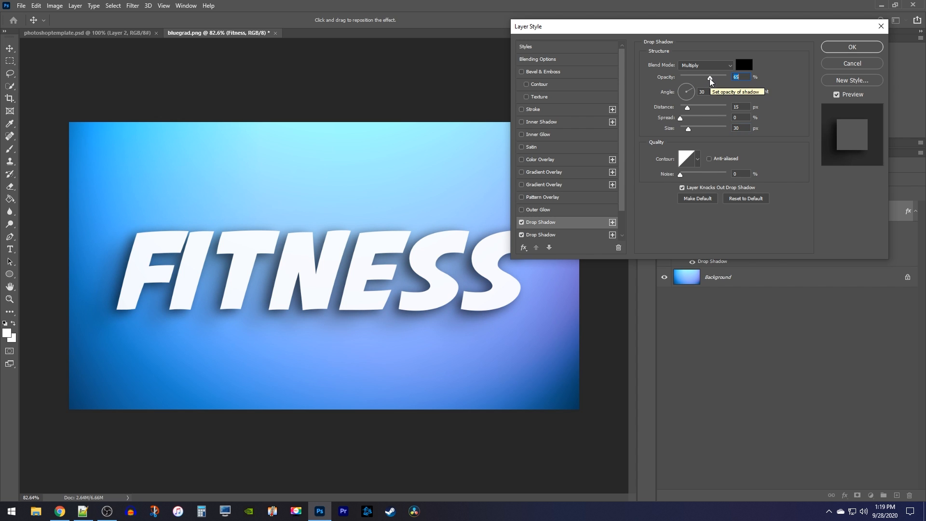
left_click_drag(710, 77, 690, 77)
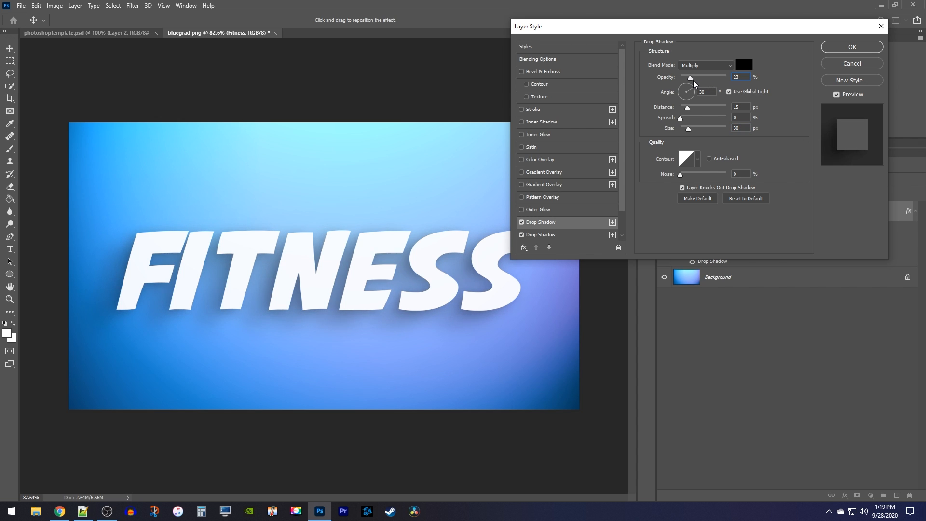
left_click_drag(689, 77, 701, 78)
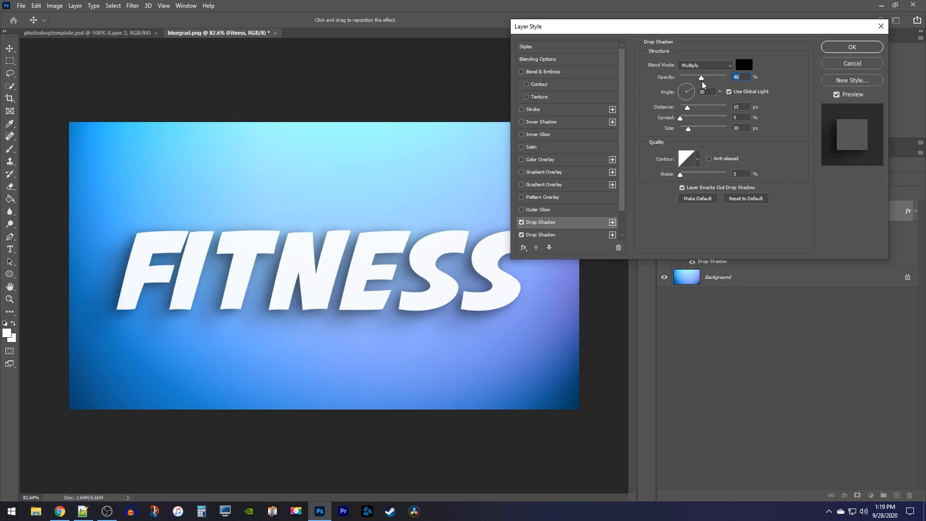
mouse_move(702, 80)
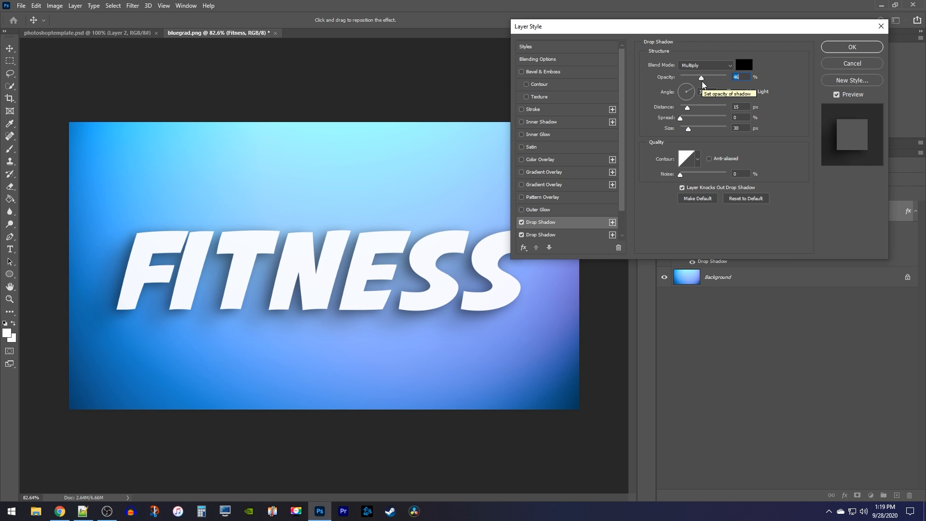
left_click(852, 47)
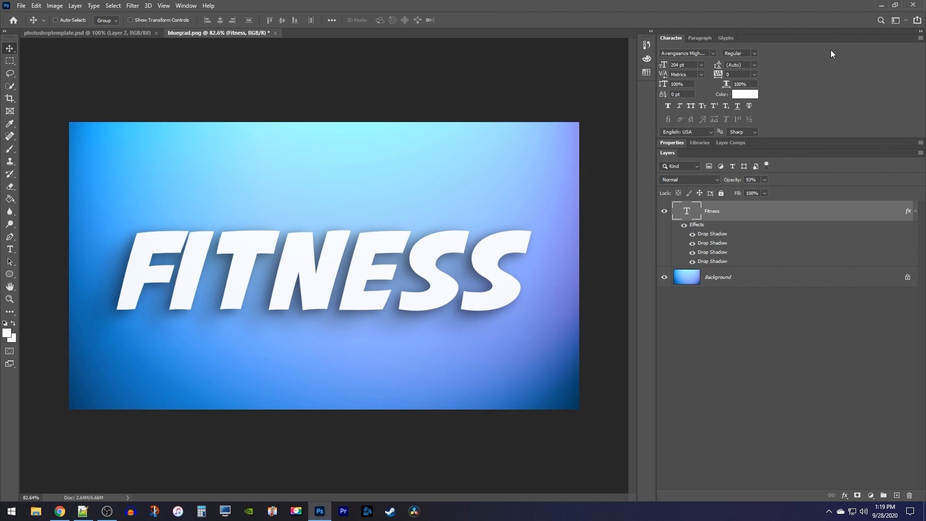